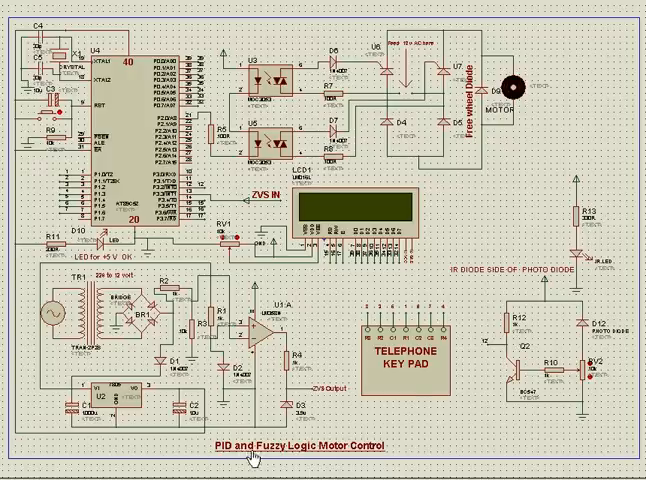
{"action": "mouse_move", "coordinate": [336, 458]}
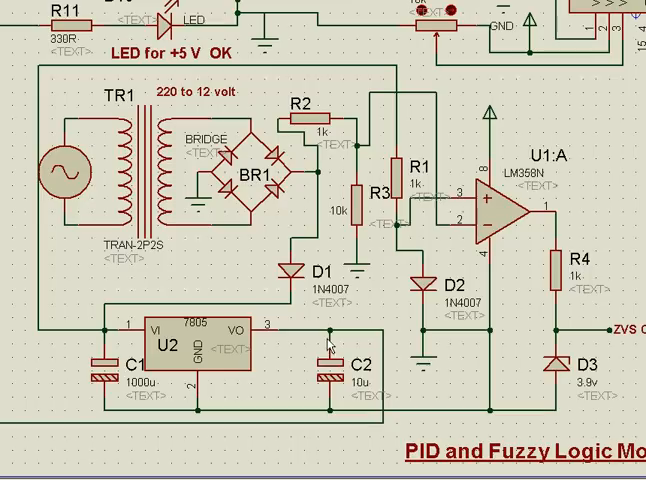
{"action": "mouse_move", "coordinate": [404, 368]}
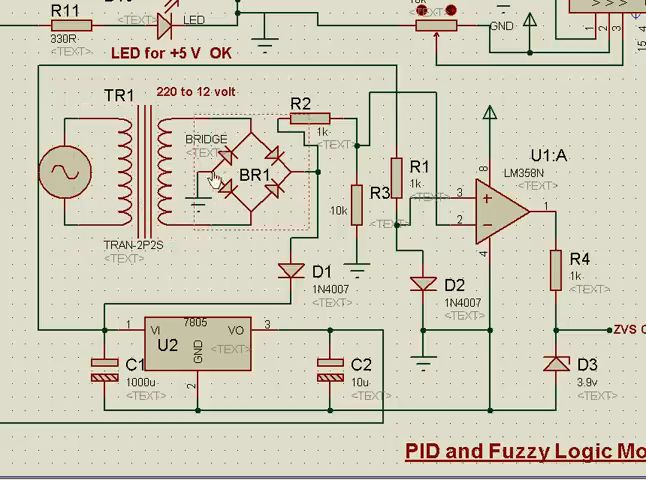
{"action": "mouse_move", "coordinate": [213, 368]}
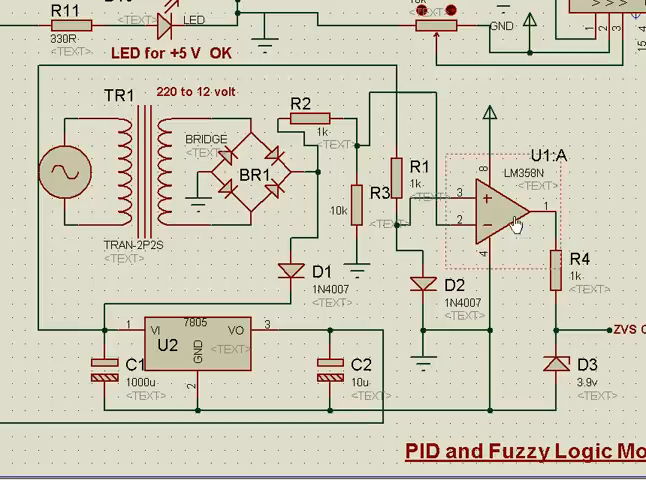
{"action": "mouse_move", "coordinate": [558, 232]}
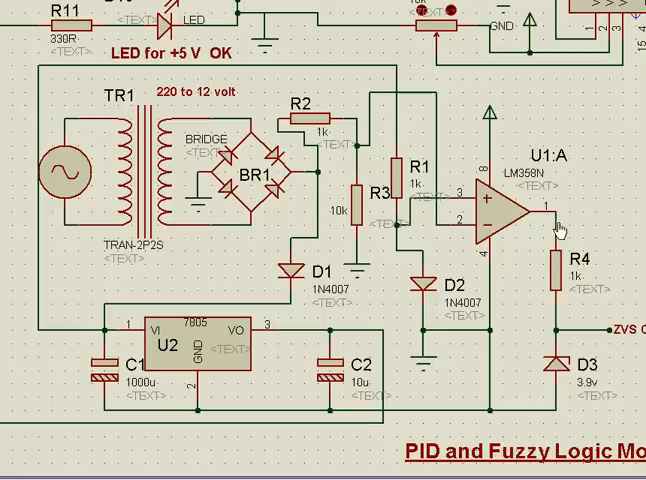
{"action": "mouse_move", "coordinate": [520, 364]}
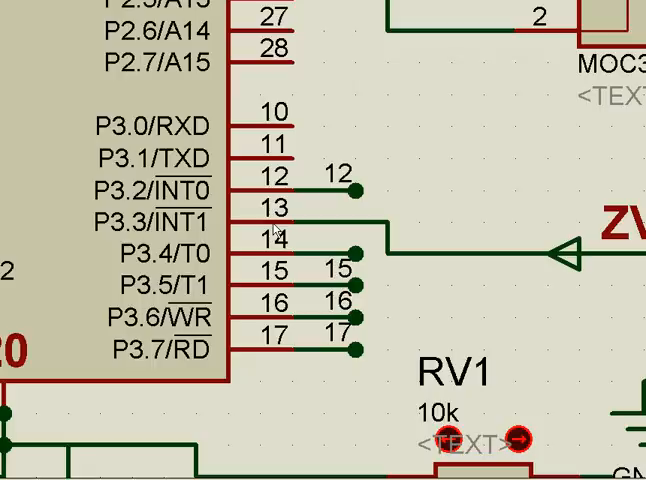
{"action": "mouse_move", "coordinate": [305, 239]}
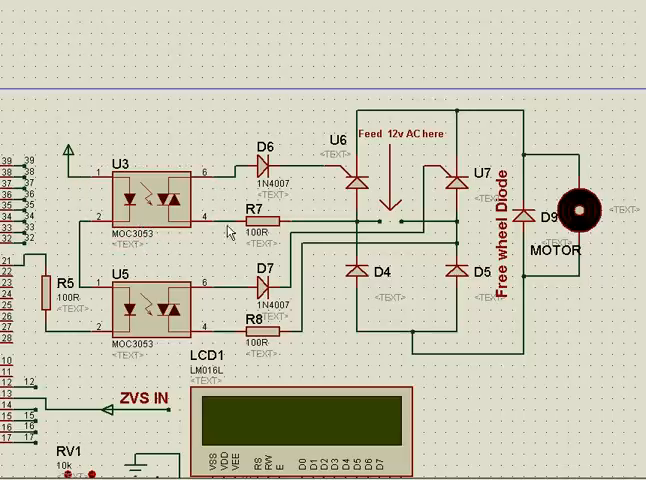
{"action": "mouse_move", "coordinate": [482, 318]}
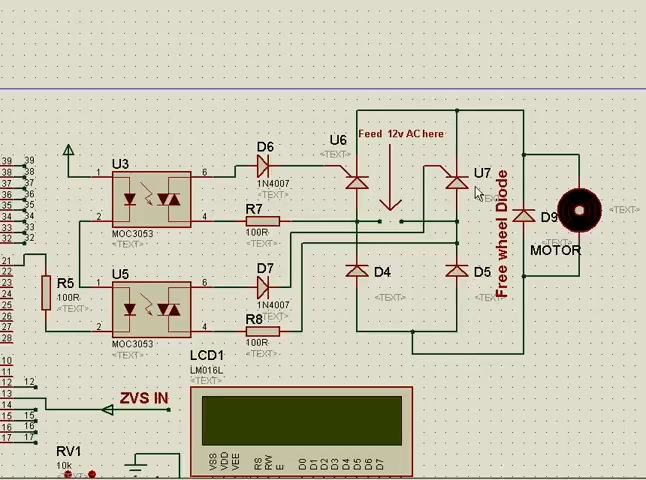
{"action": "mouse_move", "coordinate": [404, 218]}
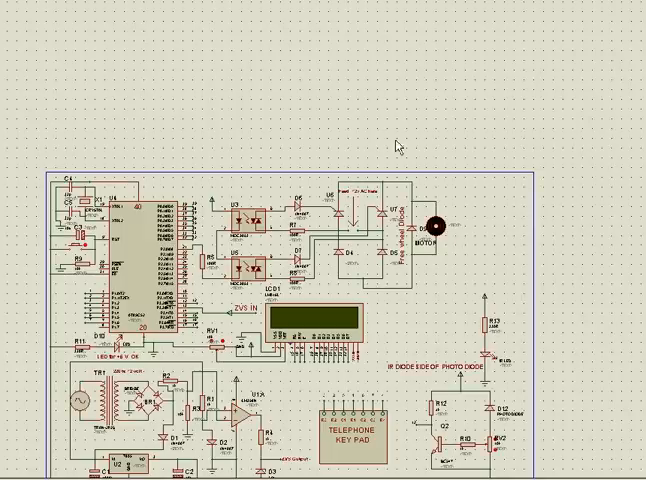
{"action": "mouse_move", "coordinate": [368, 228]}
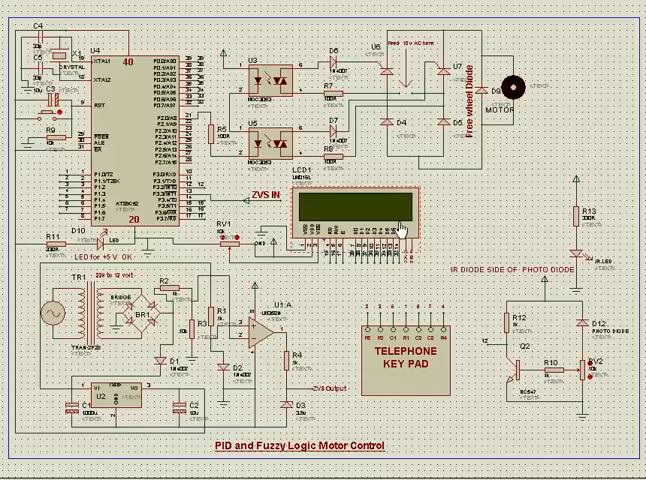
{"action": "mouse_move", "coordinate": [401, 277]}
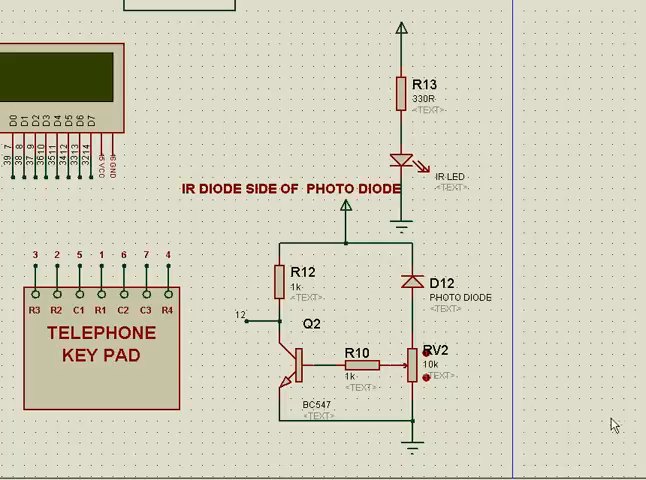
Zoom in on the R13 IR LED, D12 photo diode and Q2 BC547 sensing circuit, then return to the full sheet
{"action": "left_click", "coordinate": [290, 192]}
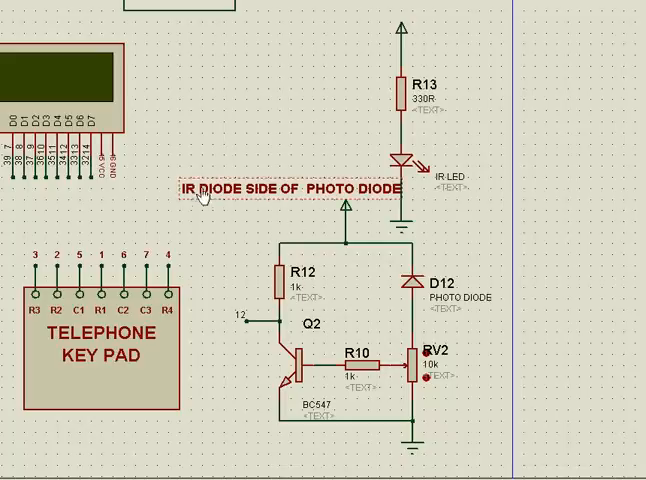
{"action": "left_click", "coordinate": [426, 315]}
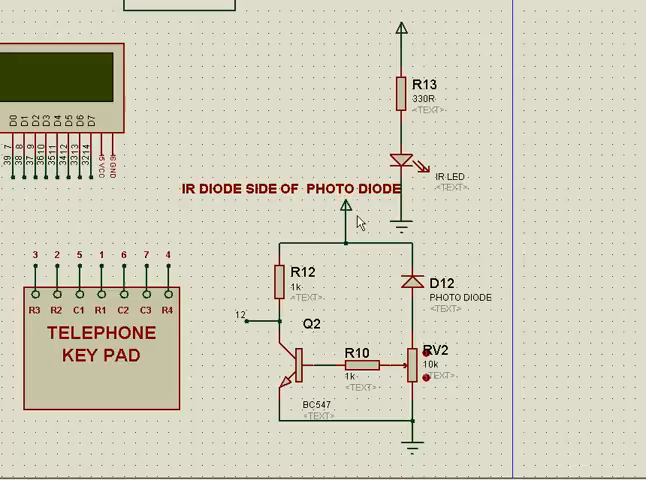
{"action": "mouse_move", "coordinate": [417, 180]}
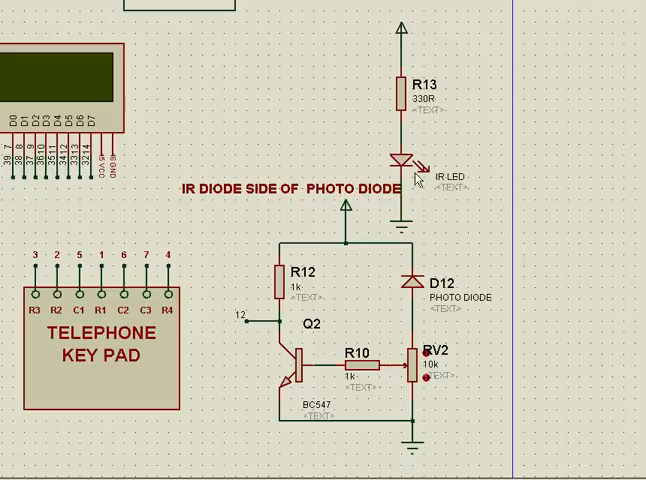
{"action": "left_click", "coordinate": [406, 167]}
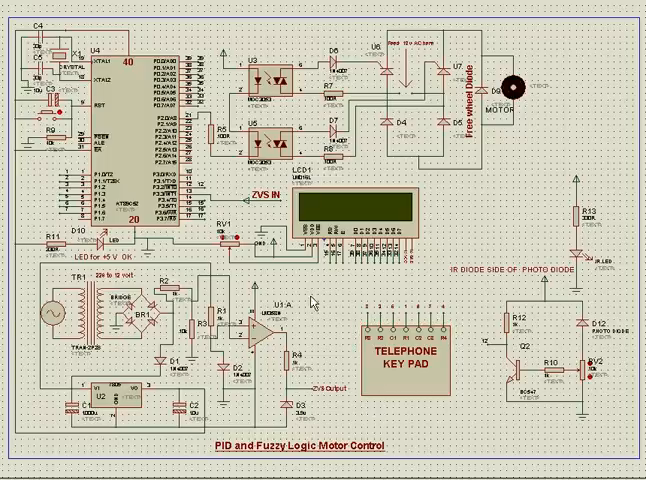
{"action": "mouse_move", "coordinate": [310, 300]}
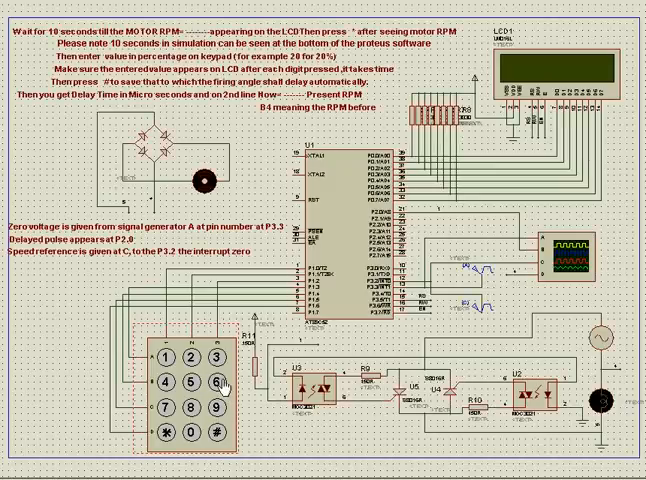
{"action": "mouse_move", "coordinate": [225, 418]}
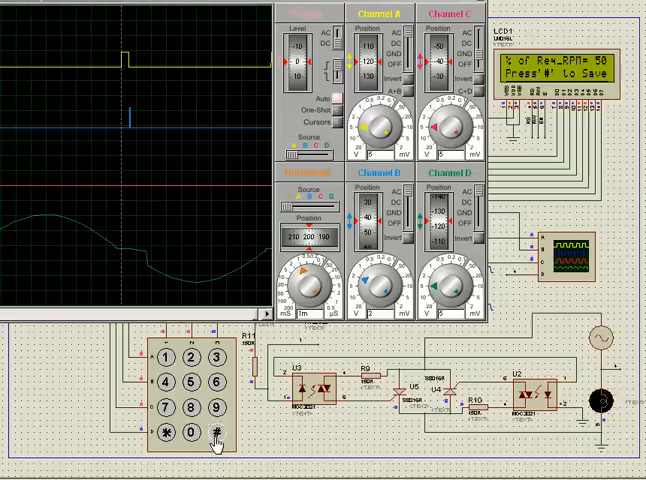
Save the 50 percent speed with the keypad # key; LCD shows 3750 us delay
{"action": "left_click", "coordinate": [209, 432]}
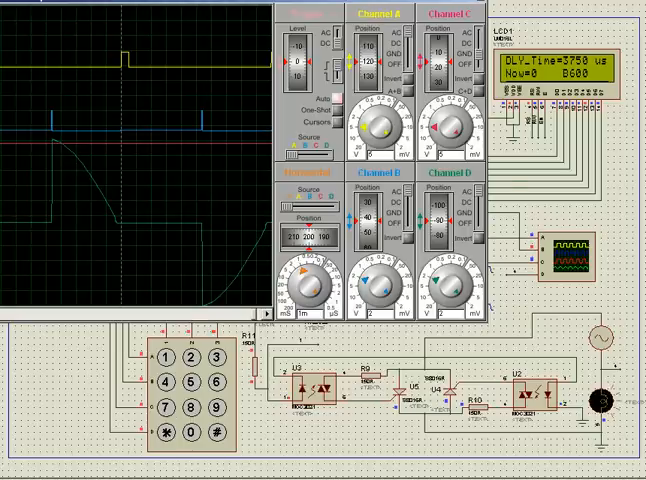
{"action": "mouse_move", "coordinate": [293, 413]}
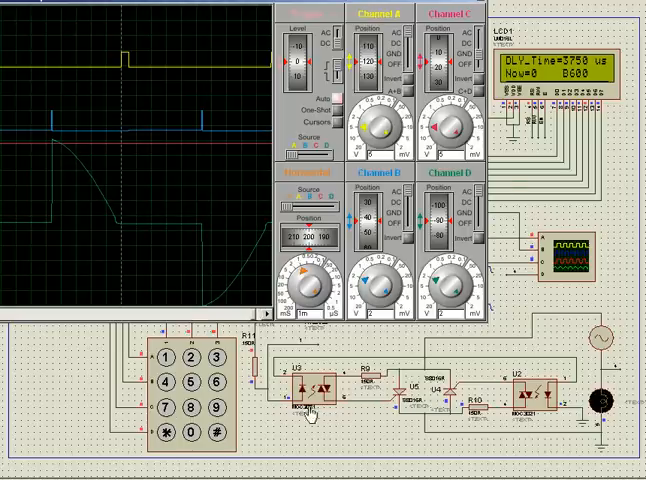